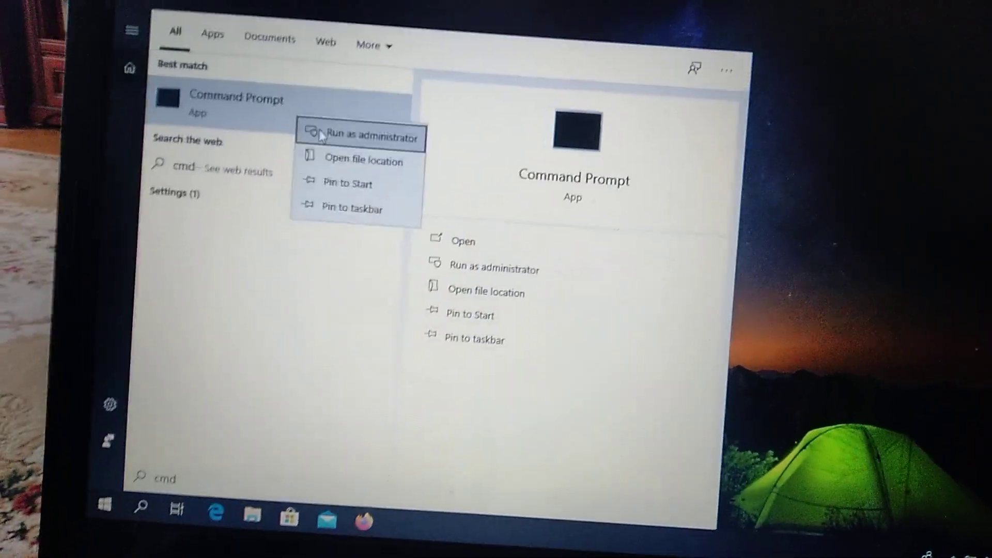
# - Launch Command Prompt as administrator from the search results
pyautogui.click(368, 136)
pyautogui.write('sfc /sc')
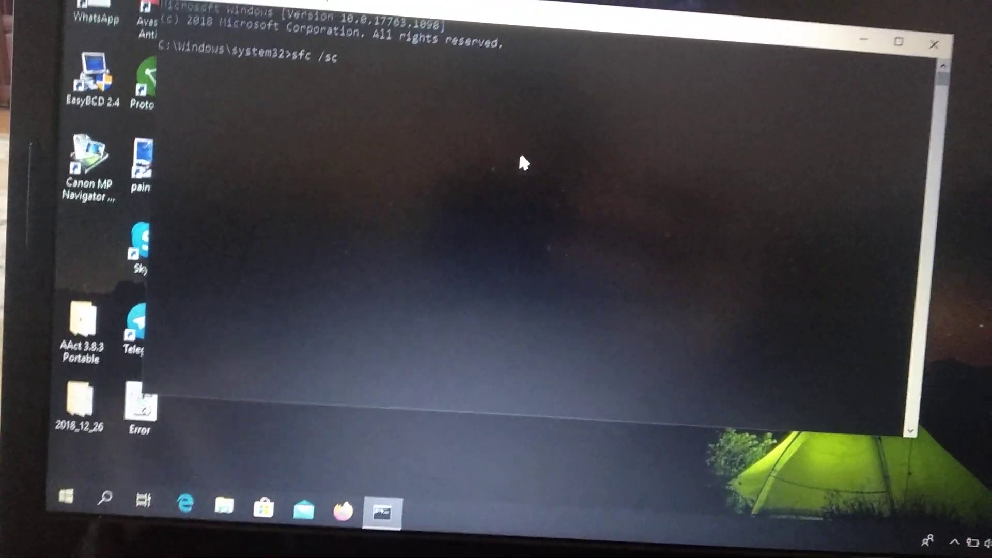
pyautogui.write('annow')
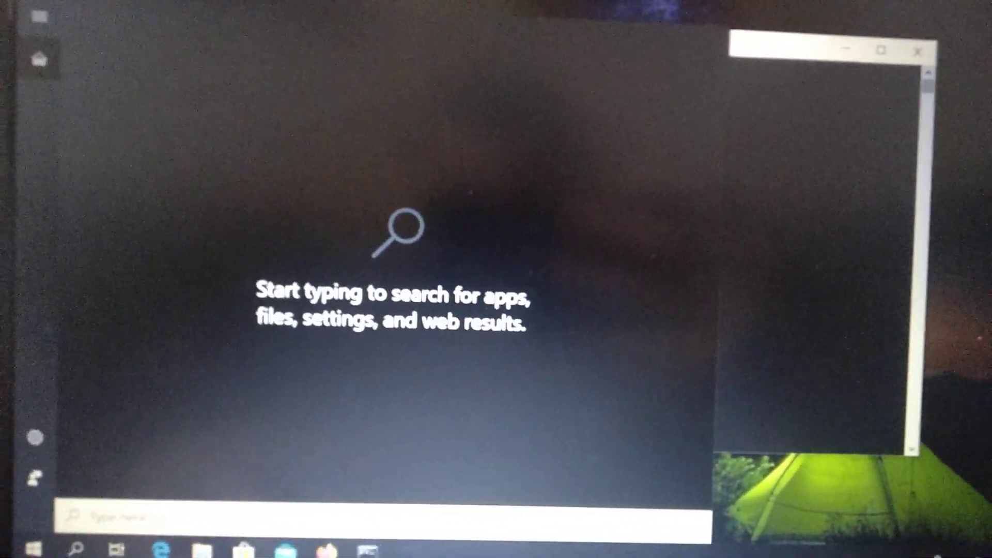
# - Search 'troubleshoot', select Windows Update and run its troubleshooter
pyautogui.write('troubleshoot')
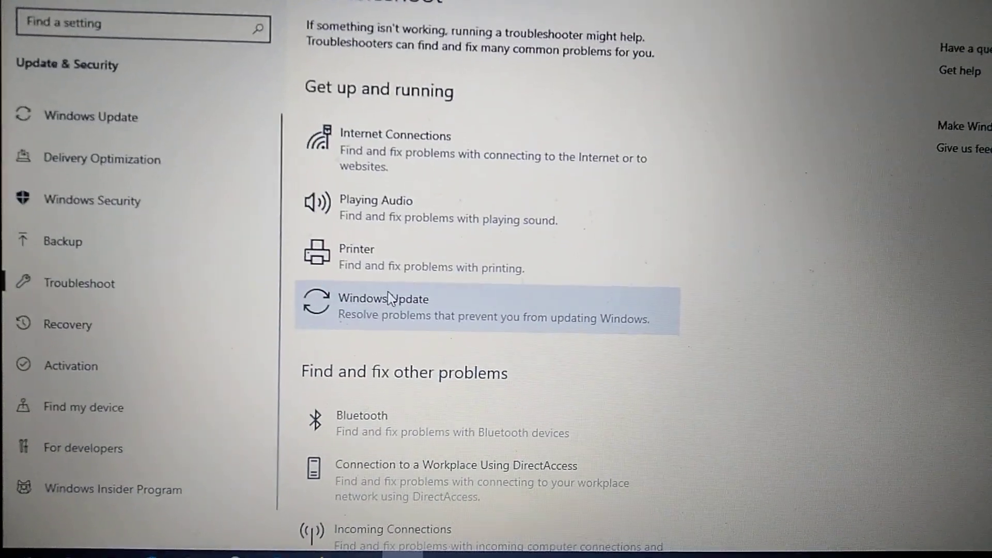
pyautogui.click(388, 306)
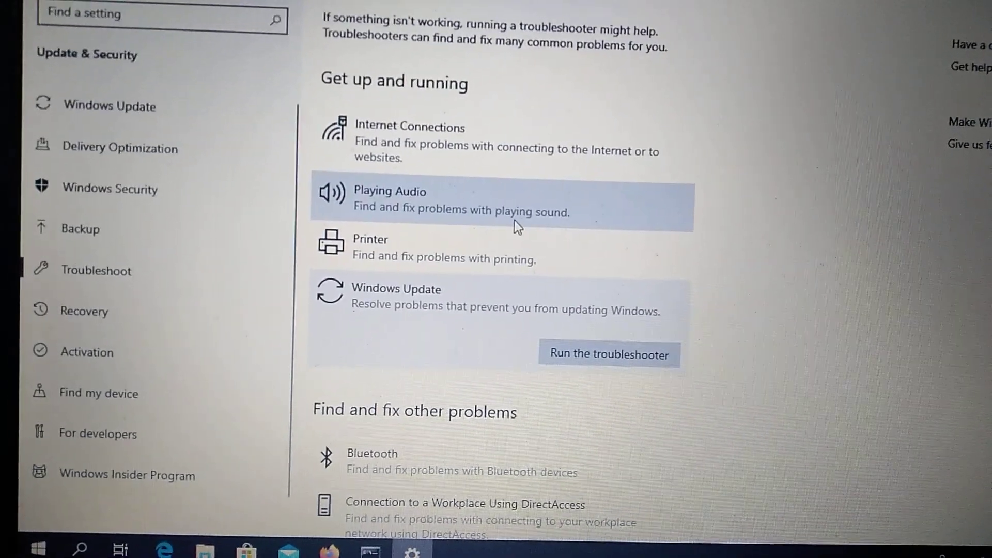
pyautogui.click(610, 355)
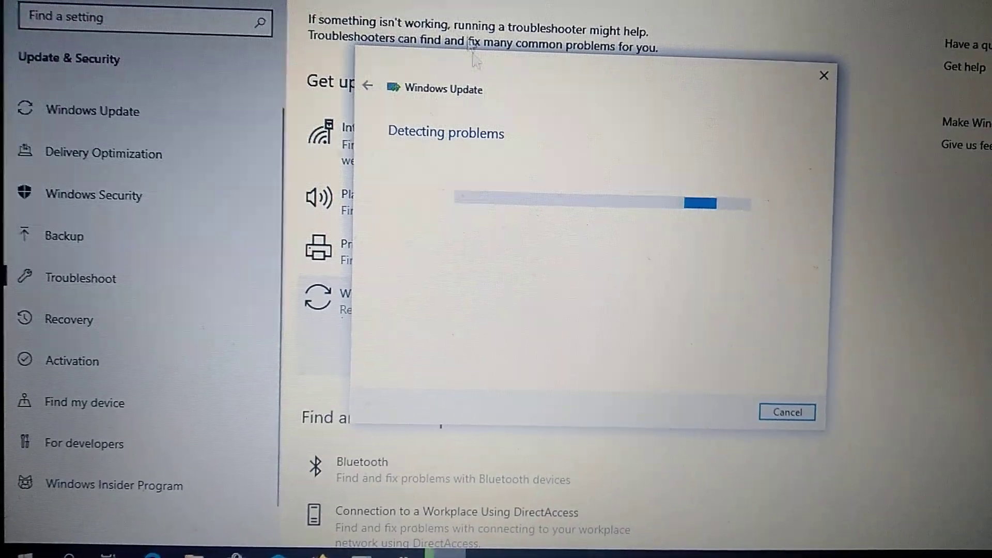